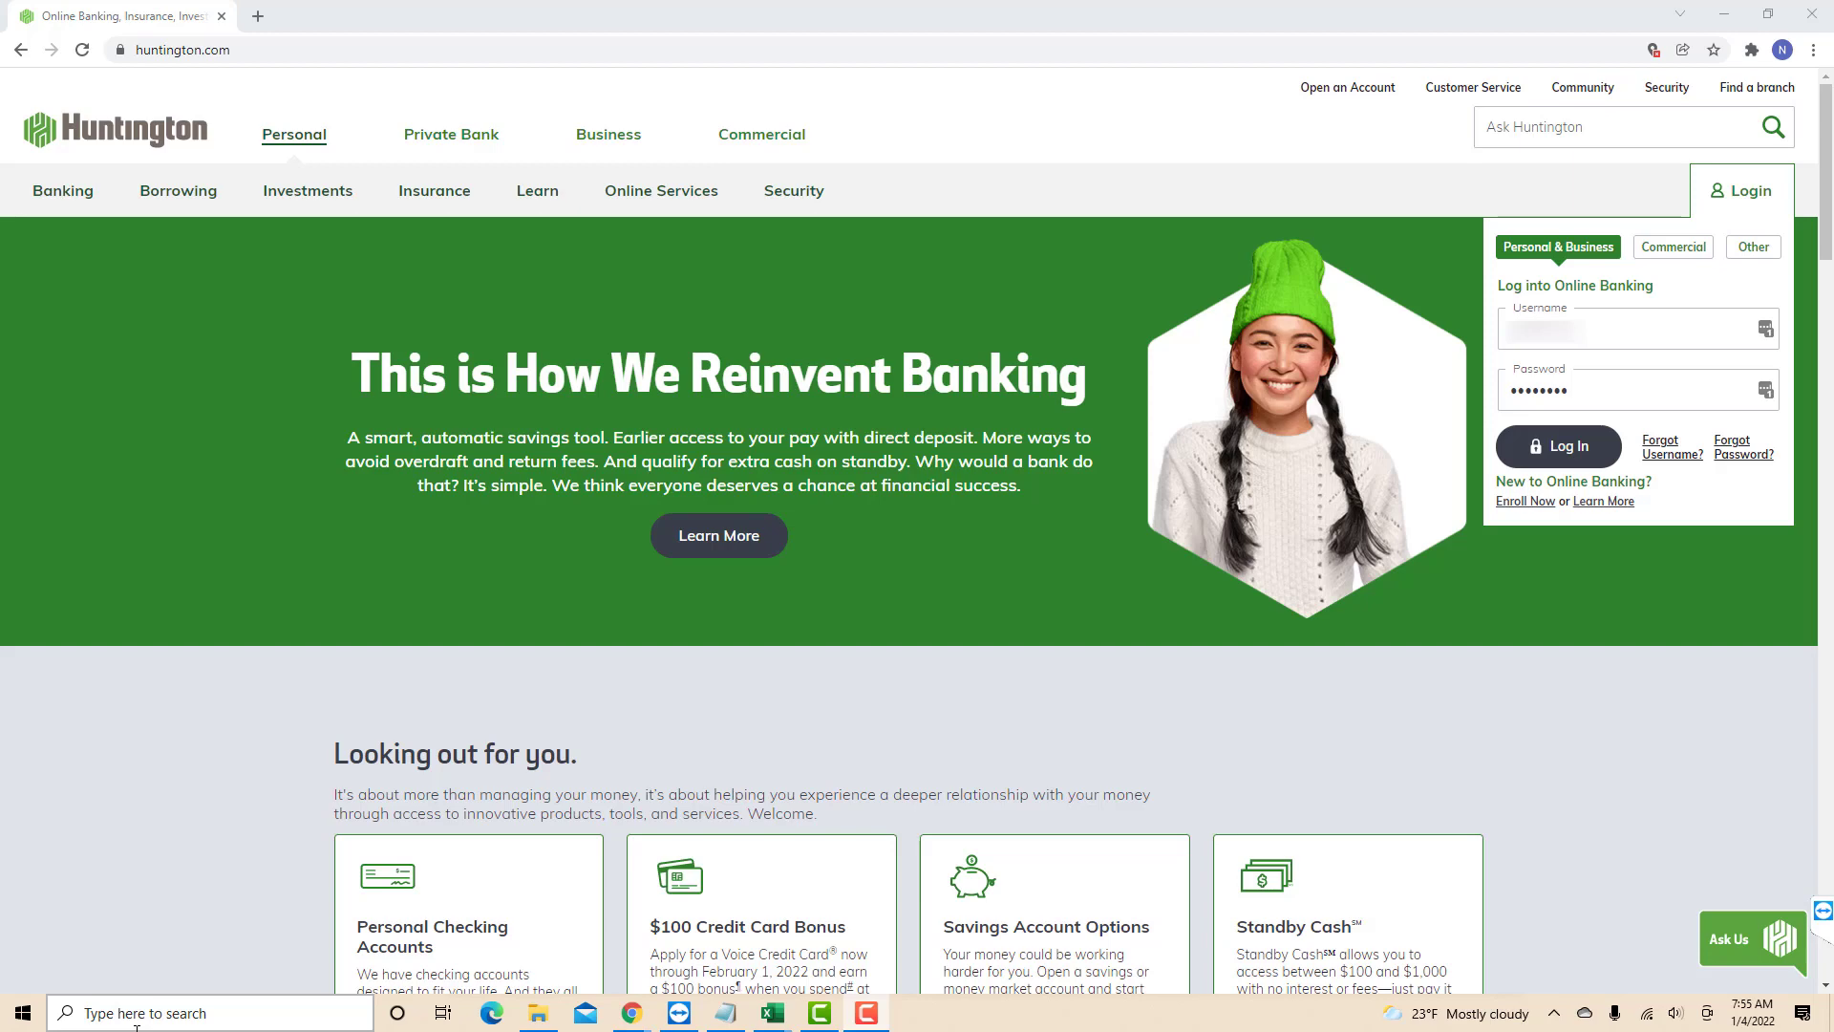
# Sign in from the Personal & Business login panel to reach The Hub account overview.
pyautogui.click(1559, 445)
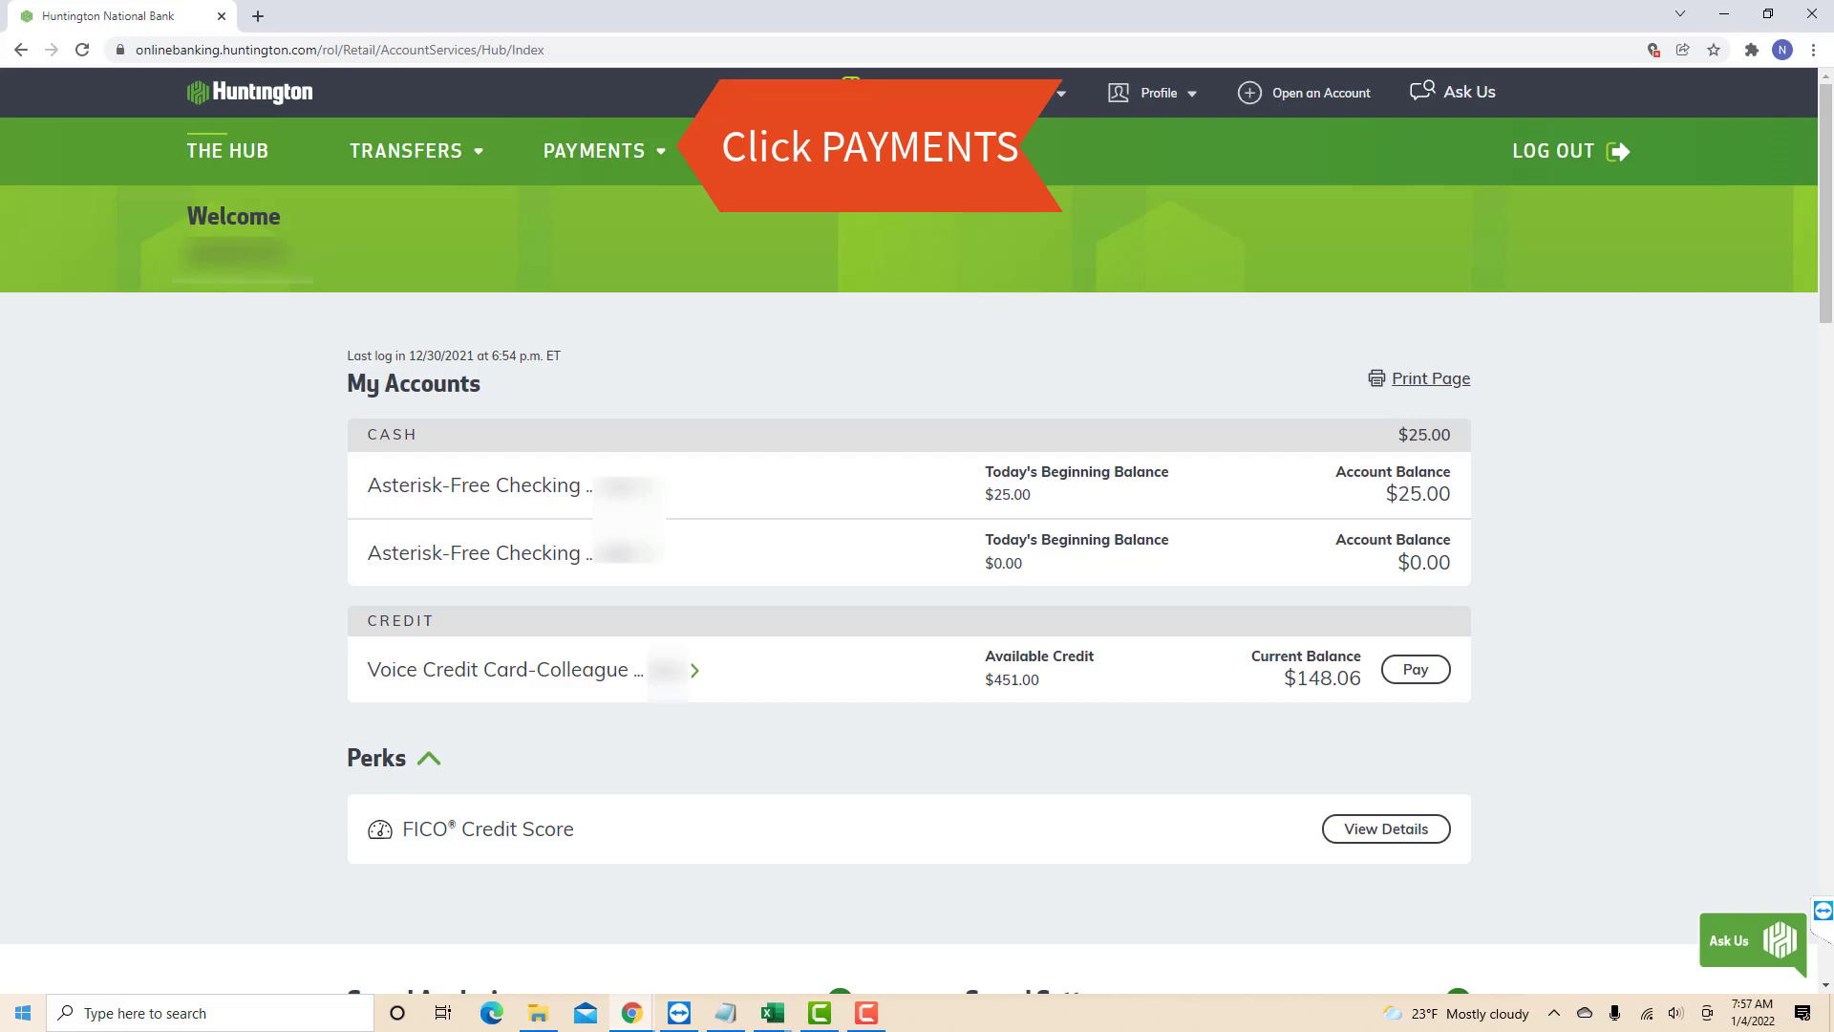
# Expand the Payments menu in the top navigation to show bill pay options.
pyautogui.click(593, 149)
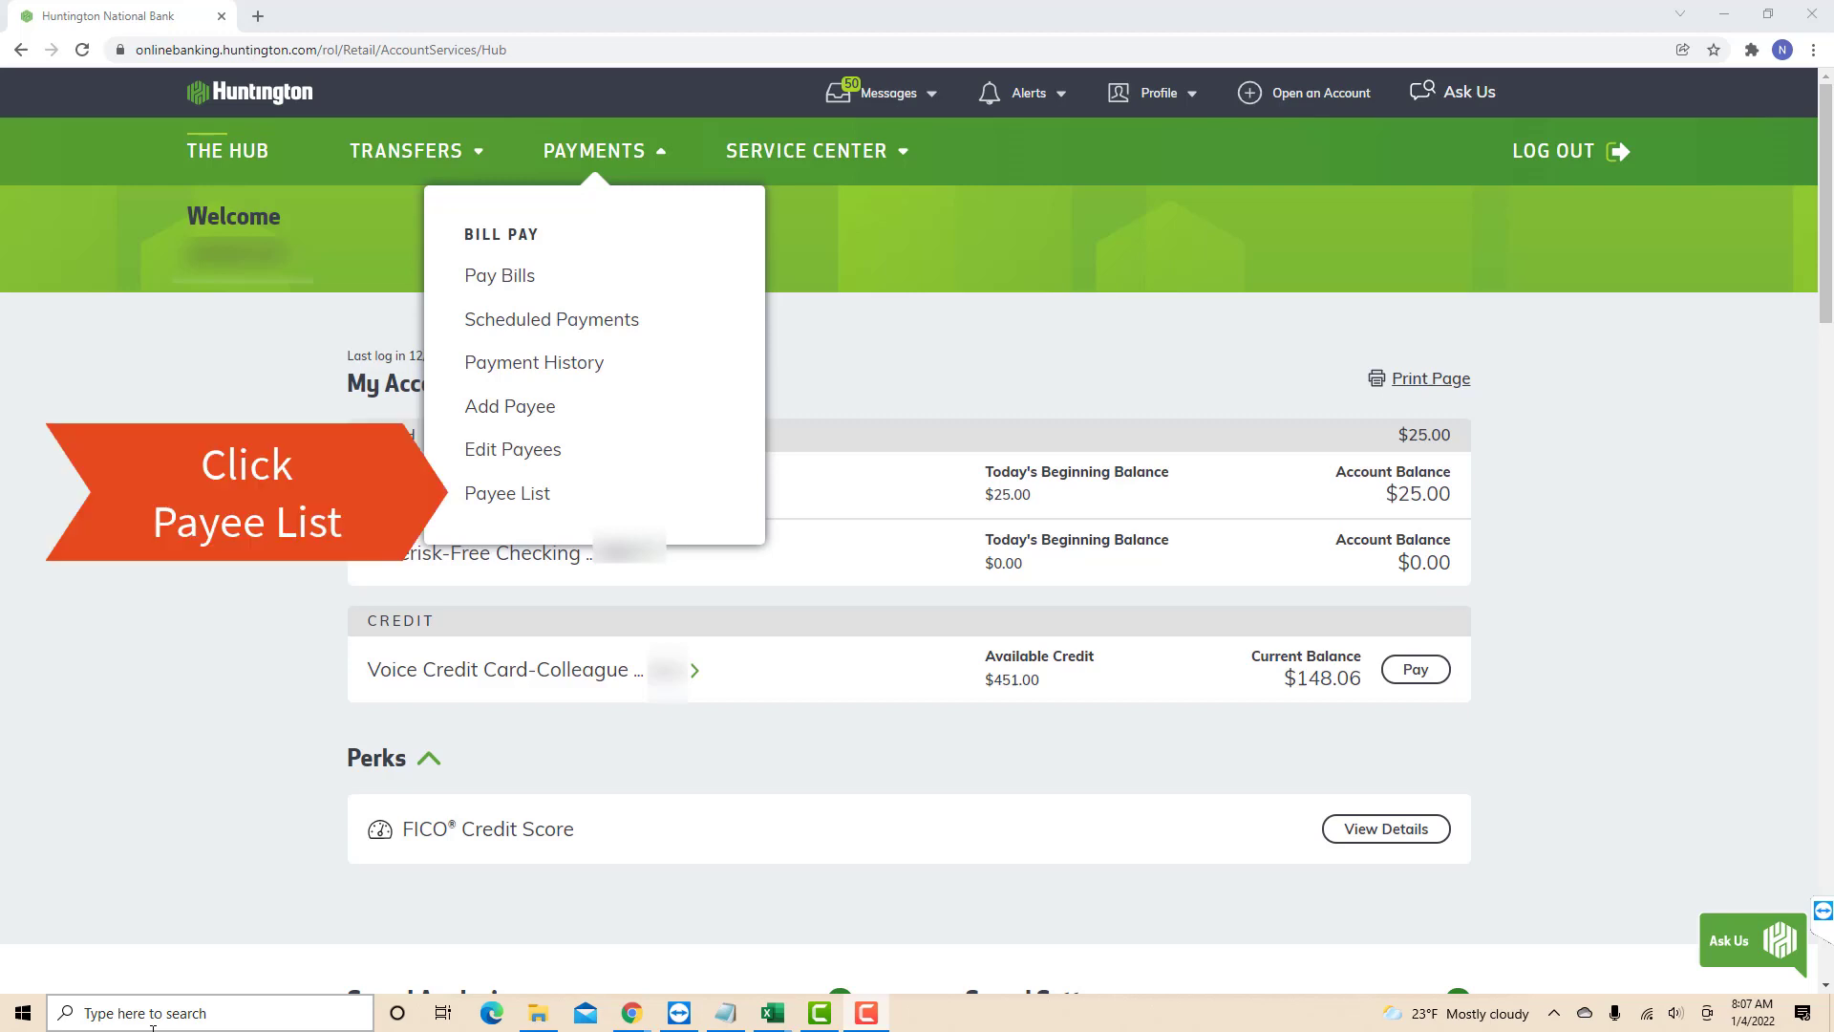
pyautogui.click(507, 493)
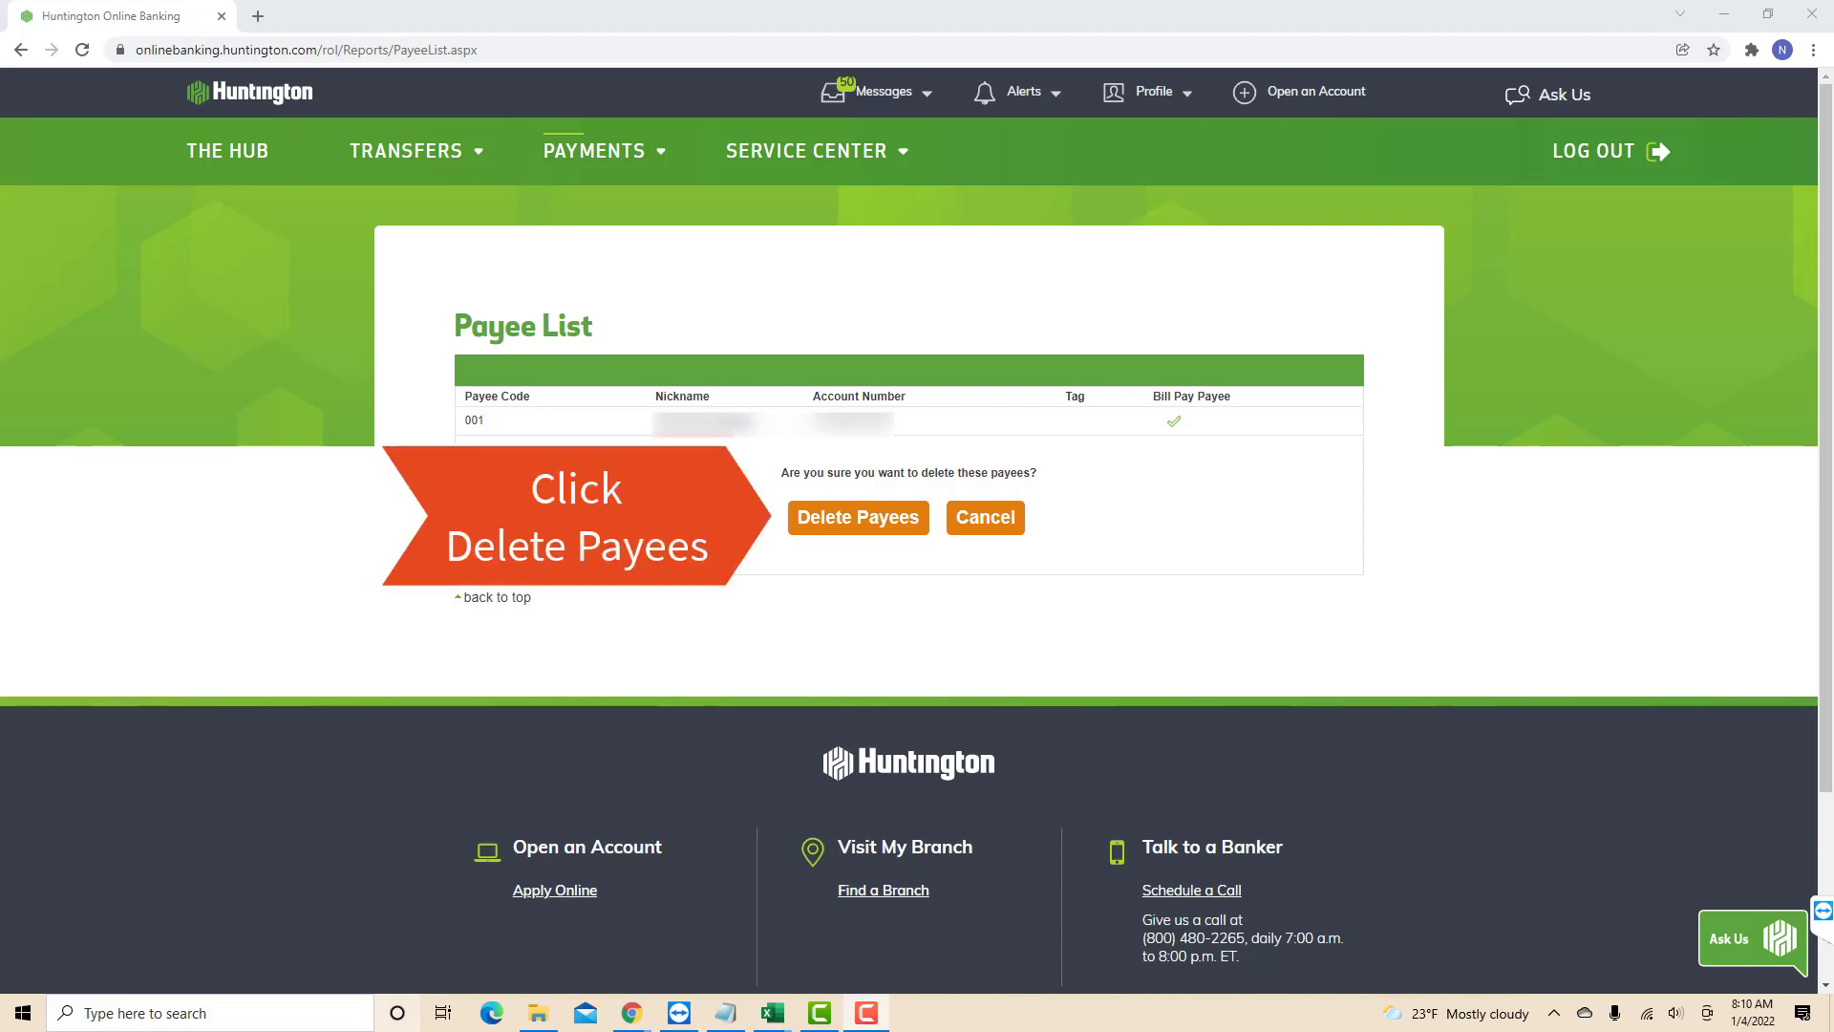
# Confirm Delete Payees so the list reports 'Your payee list has been updated' with no payees left.
pyautogui.click(856, 518)
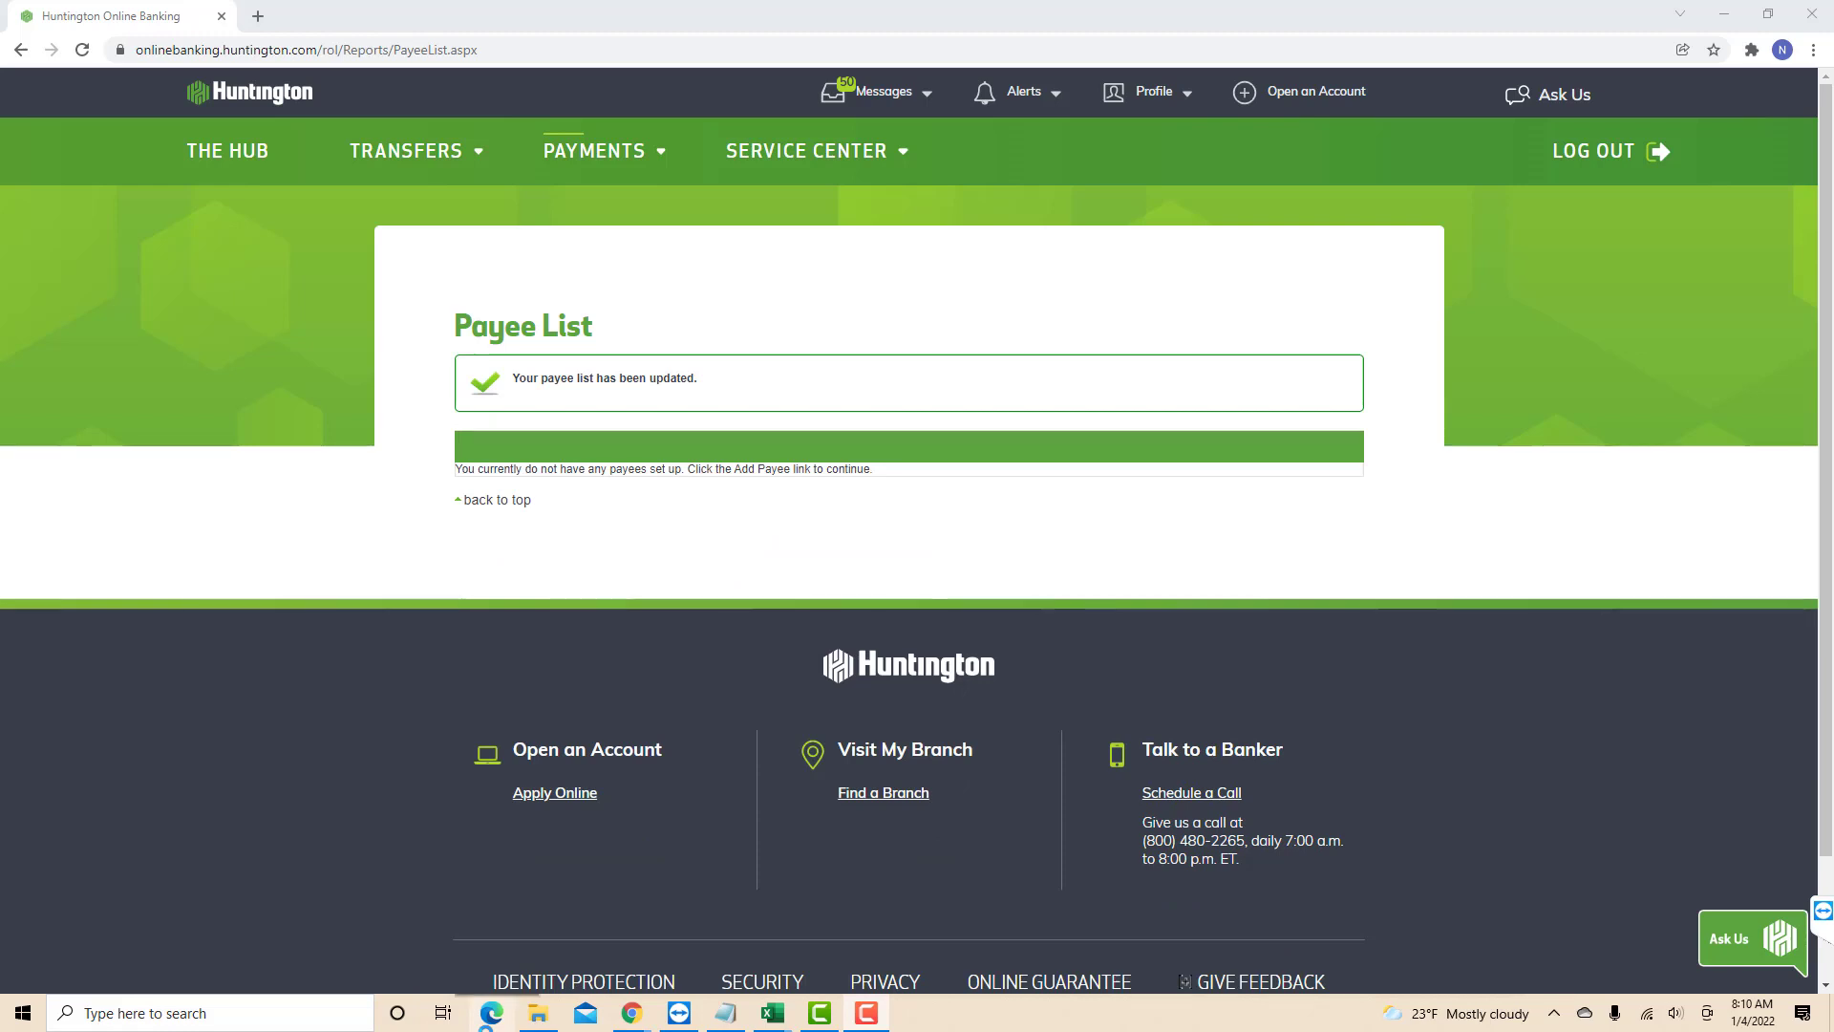